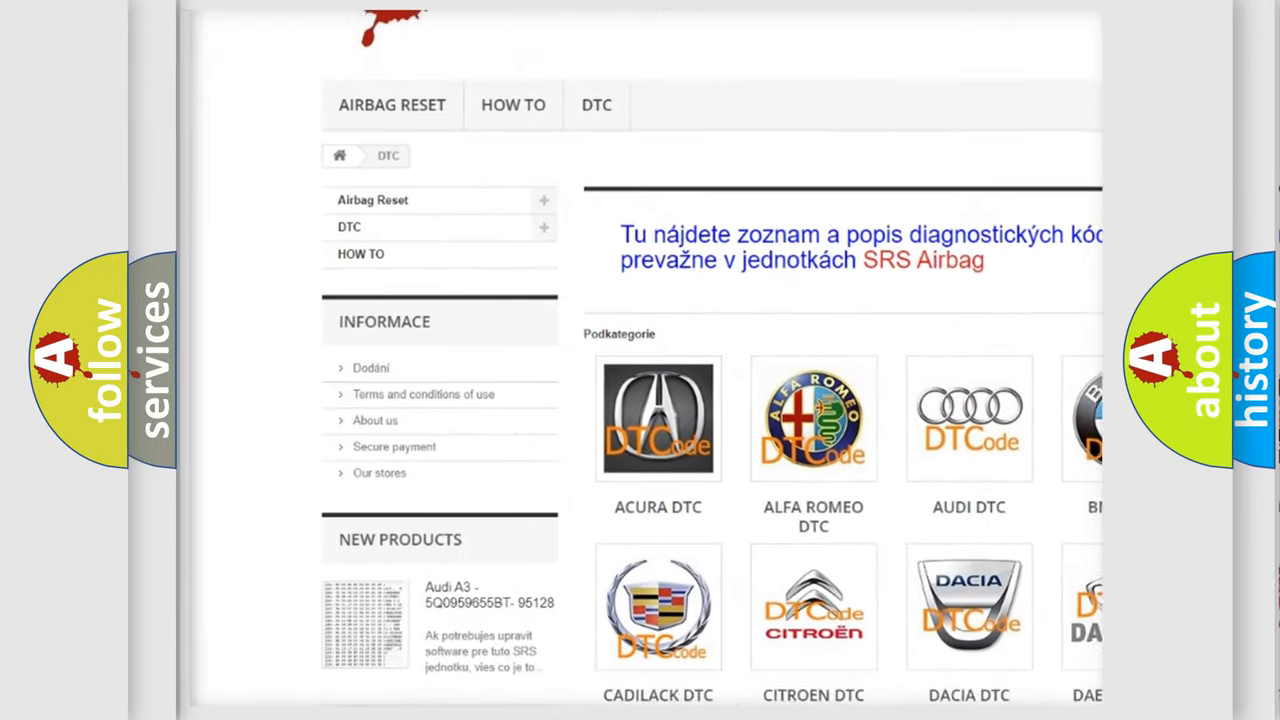
scroll(down, 3)
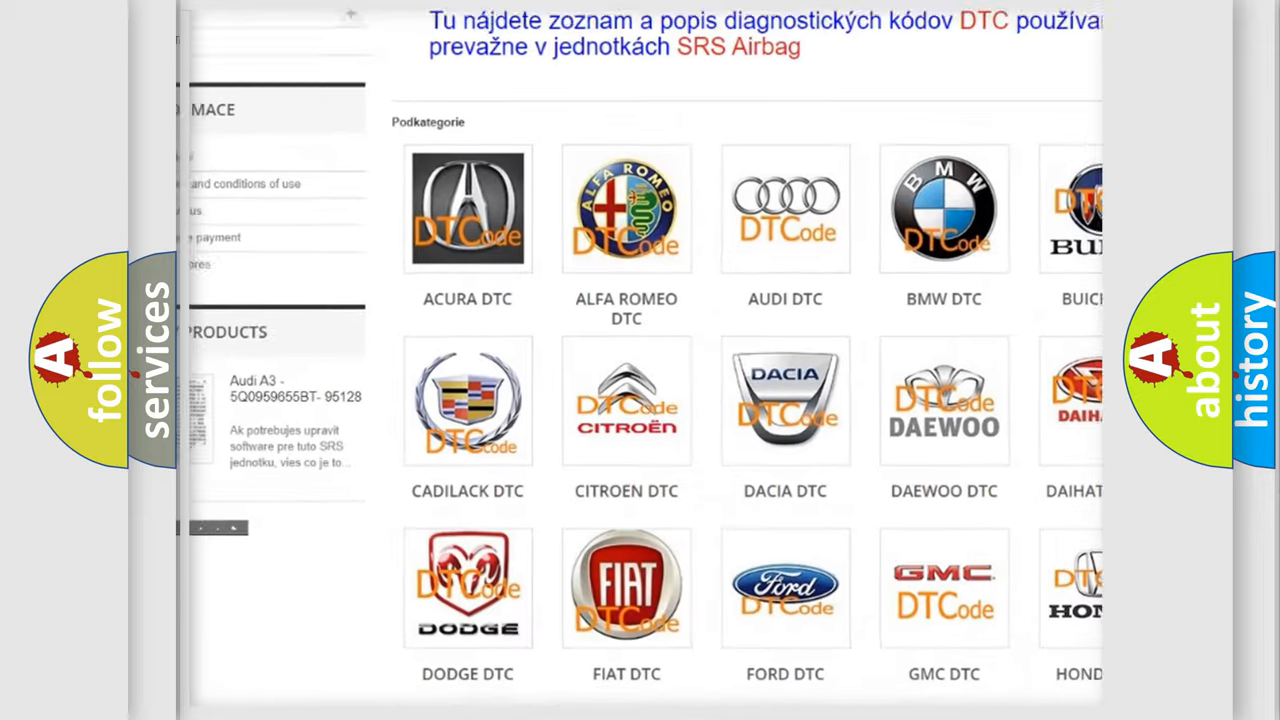
scroll(down, 3)
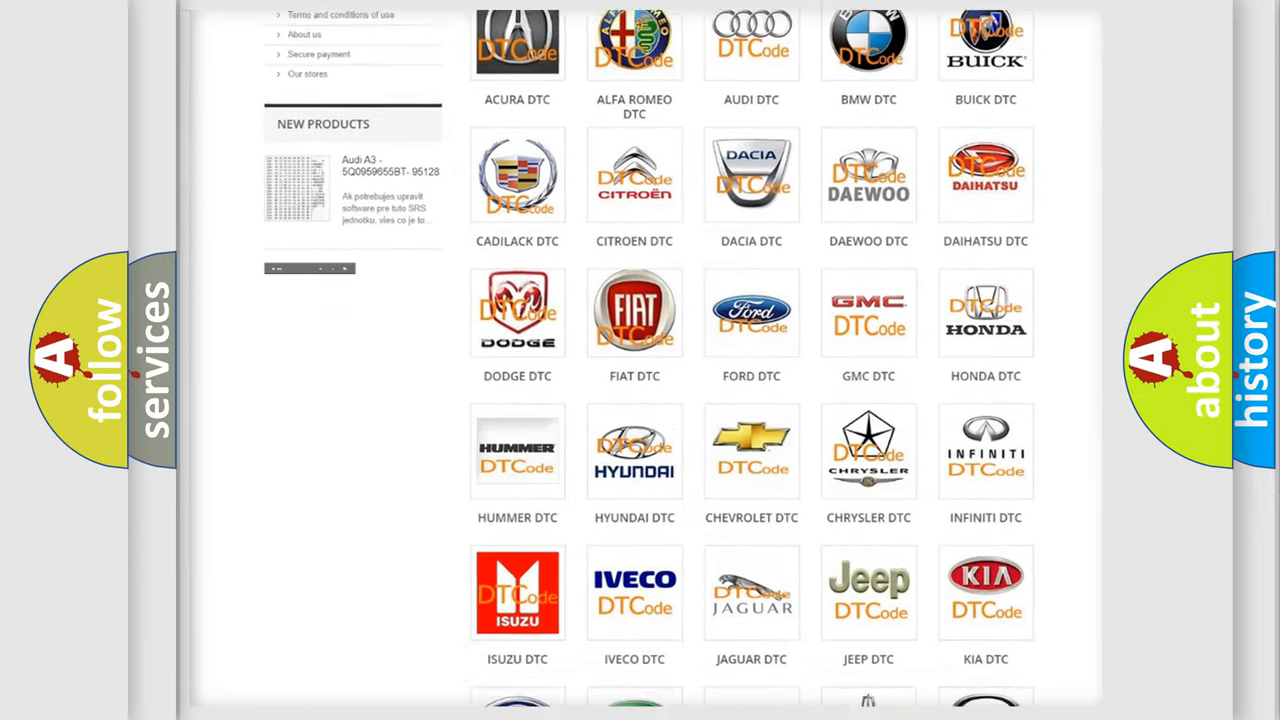
scroll(down, 3)
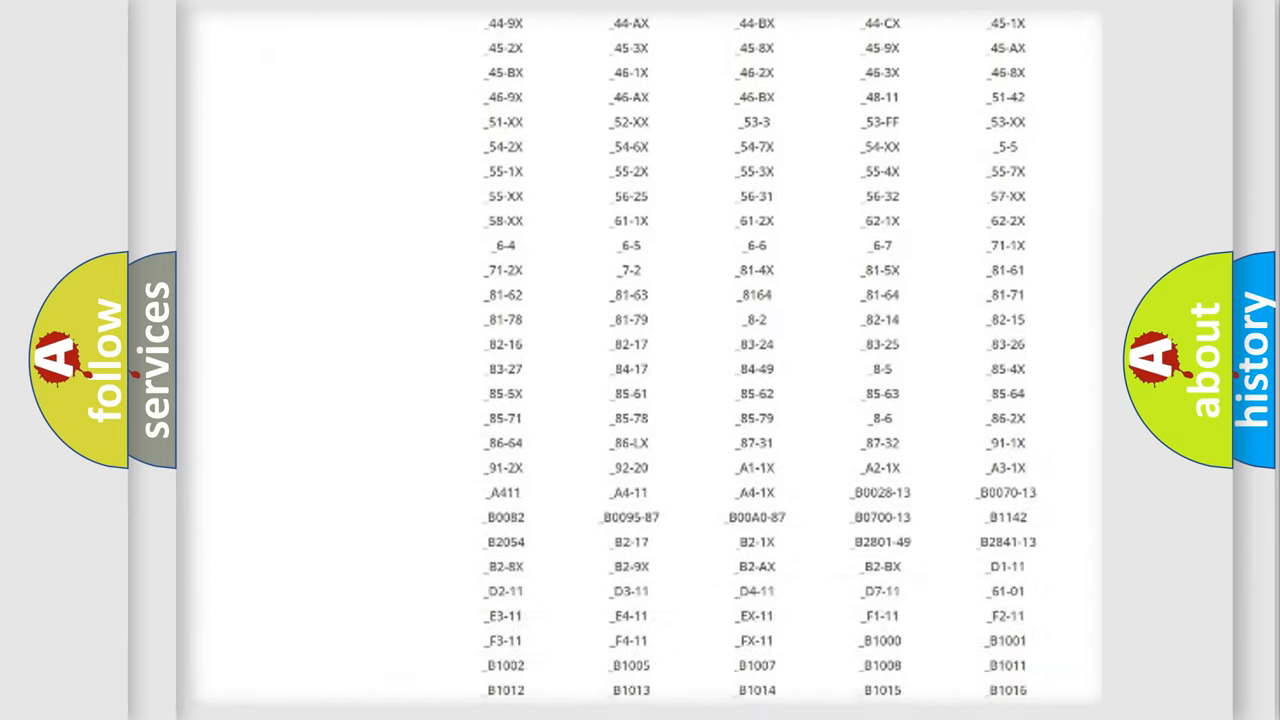
scroll(down, 3)
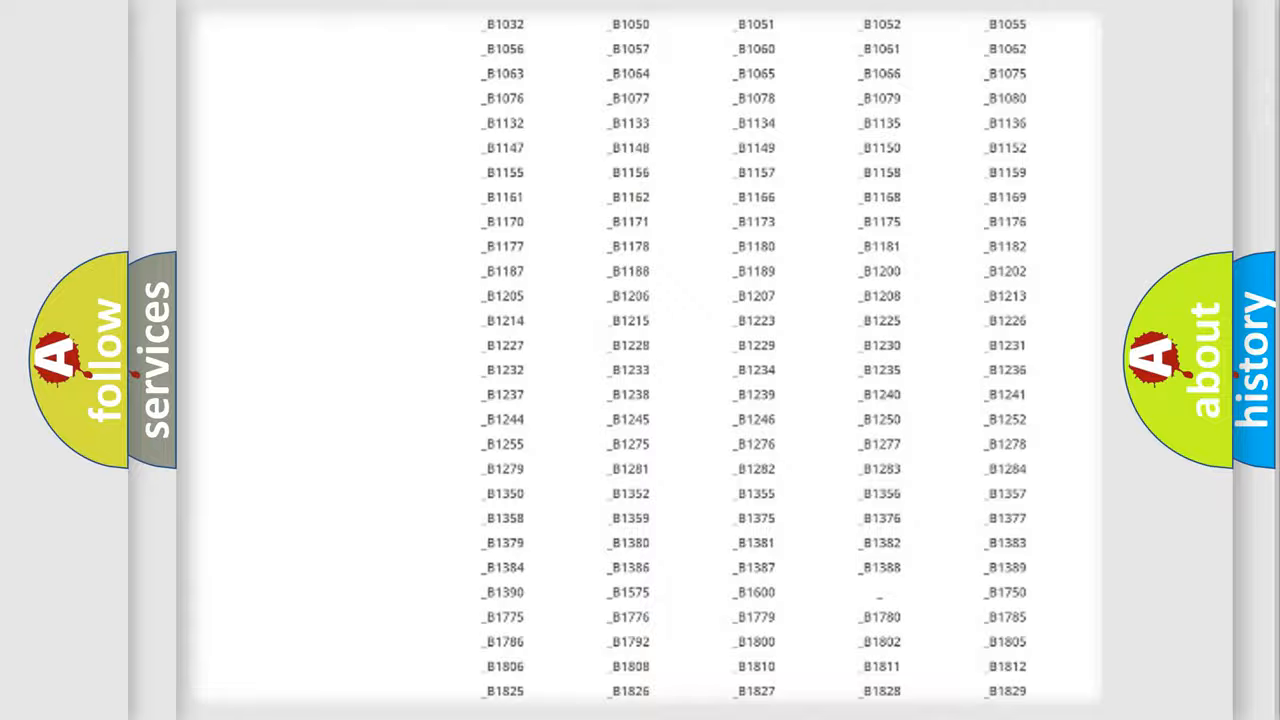